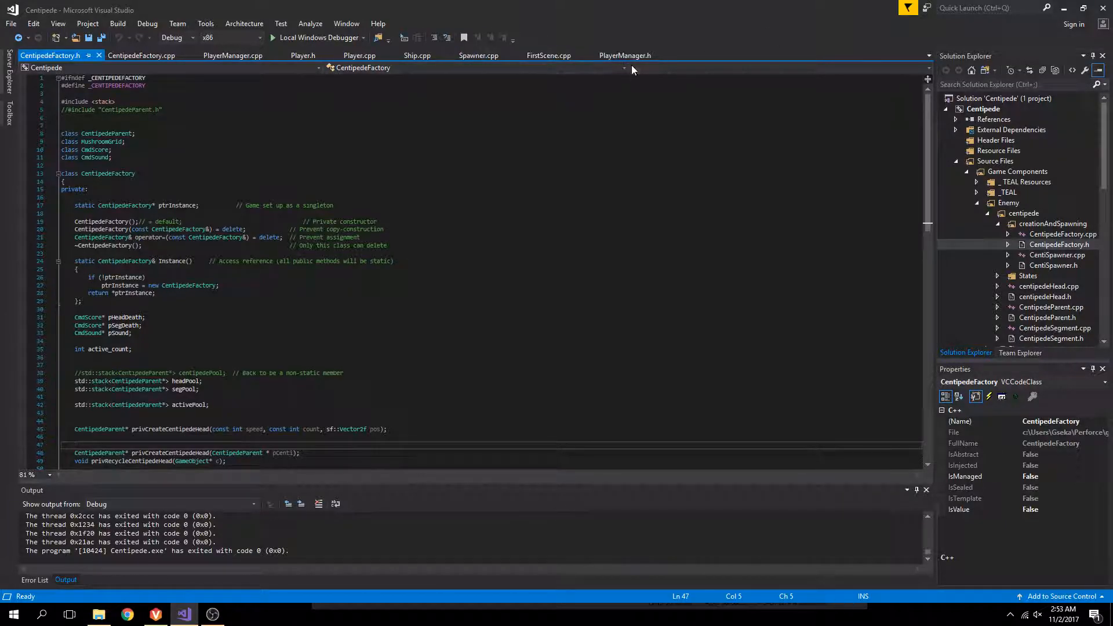
Step: Show PlayerManager.h with its singleton class declaration instead of CentipedeFactory.h
{"action": "left_click", "coordinate": [625, 55]}
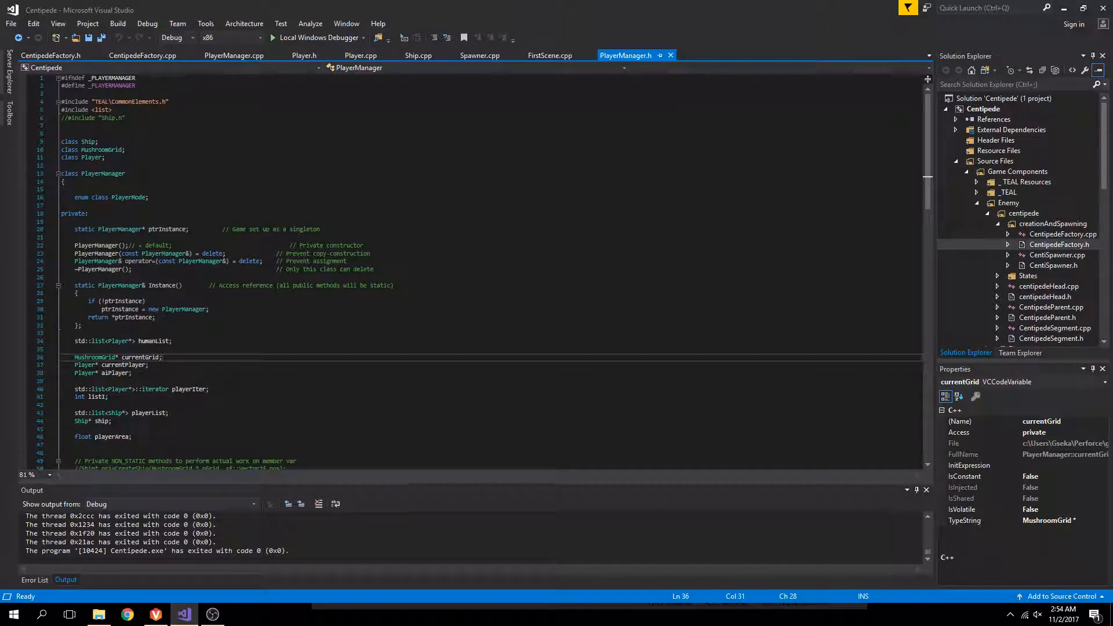
{"action": "left_click", "coordinate": [71, 349]}
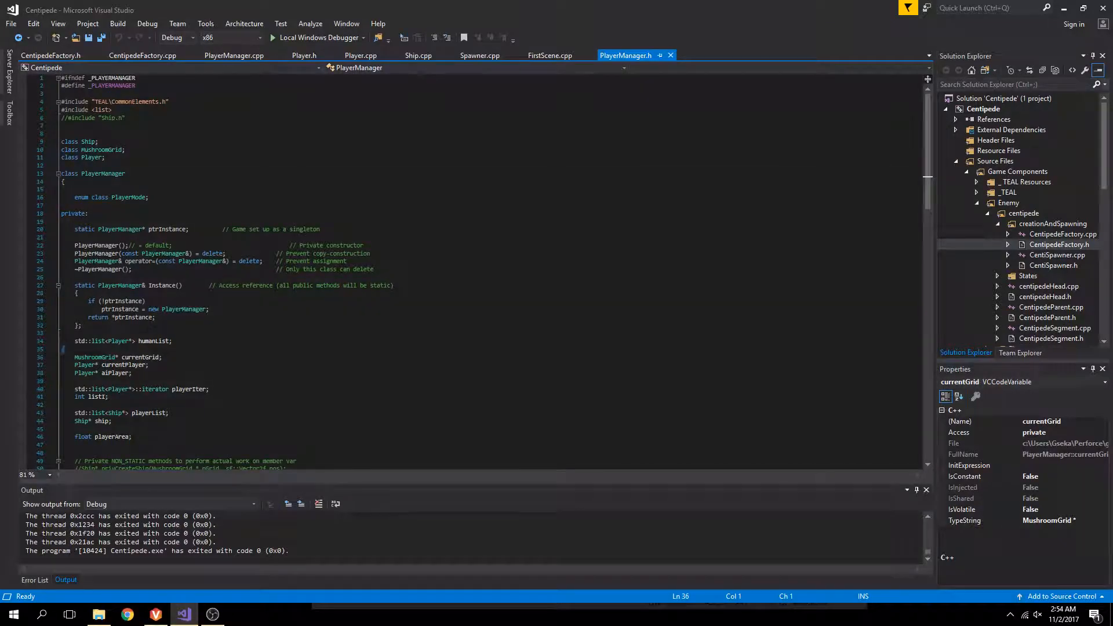
{"action": "triple_click", "coordinate": [117, 341]}
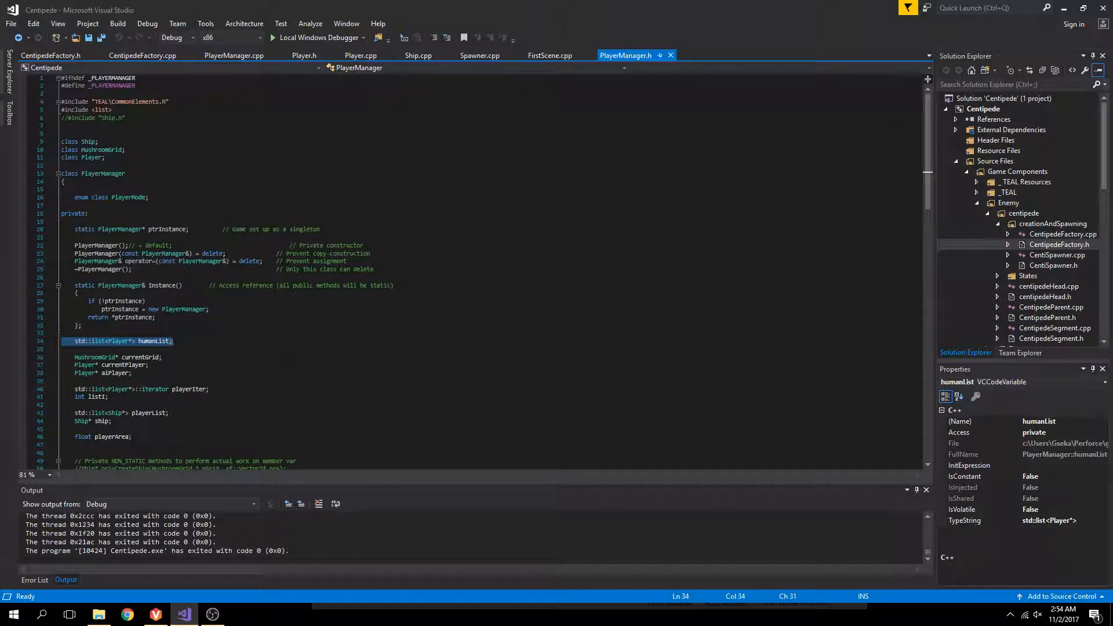
{"action": "scroll", "scroll_direction": "down", "scroll_amount": 3}
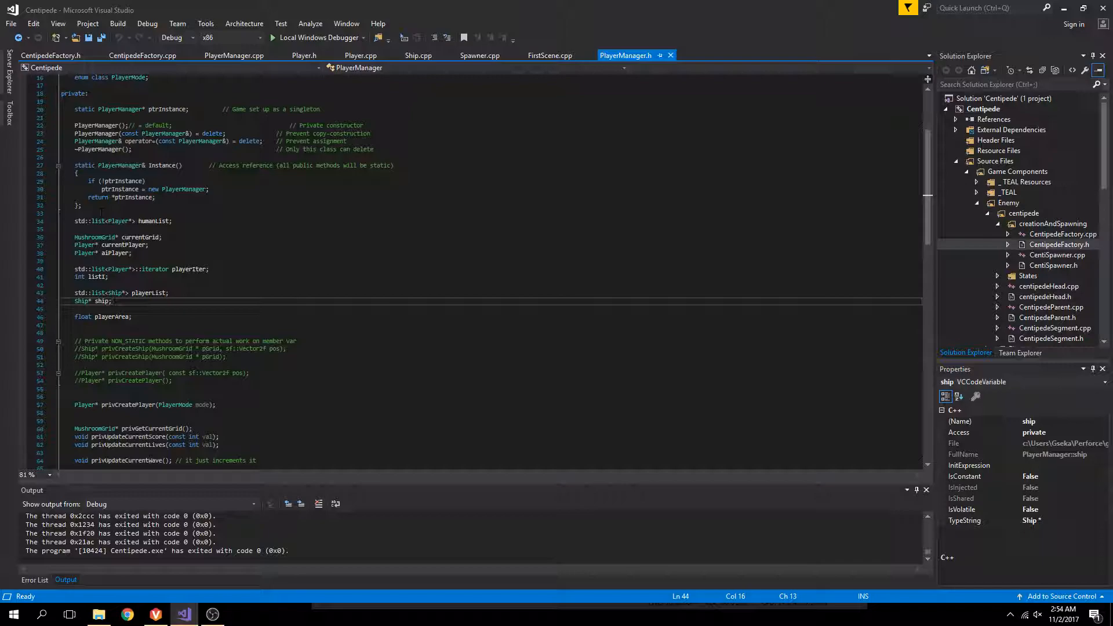
{"action": "scroll", "scroll_direction": "down", "scroll_amount": 3}
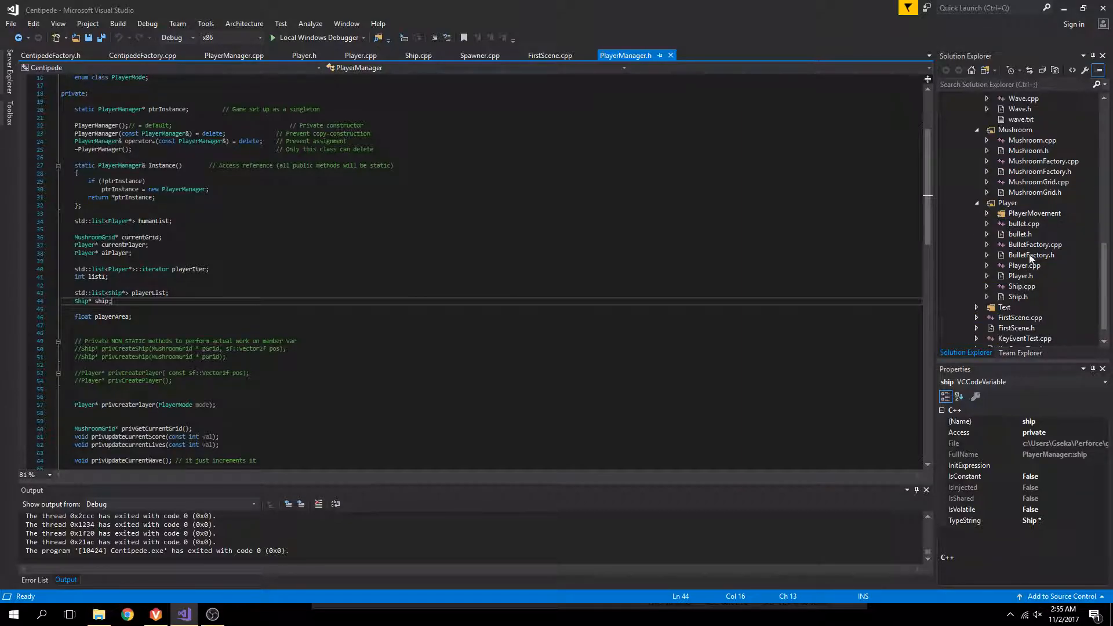
Step: Show Player.h and highlight its private waveNum member among score and lives
{"action": "left_click", "coordinate": [304, 56]}
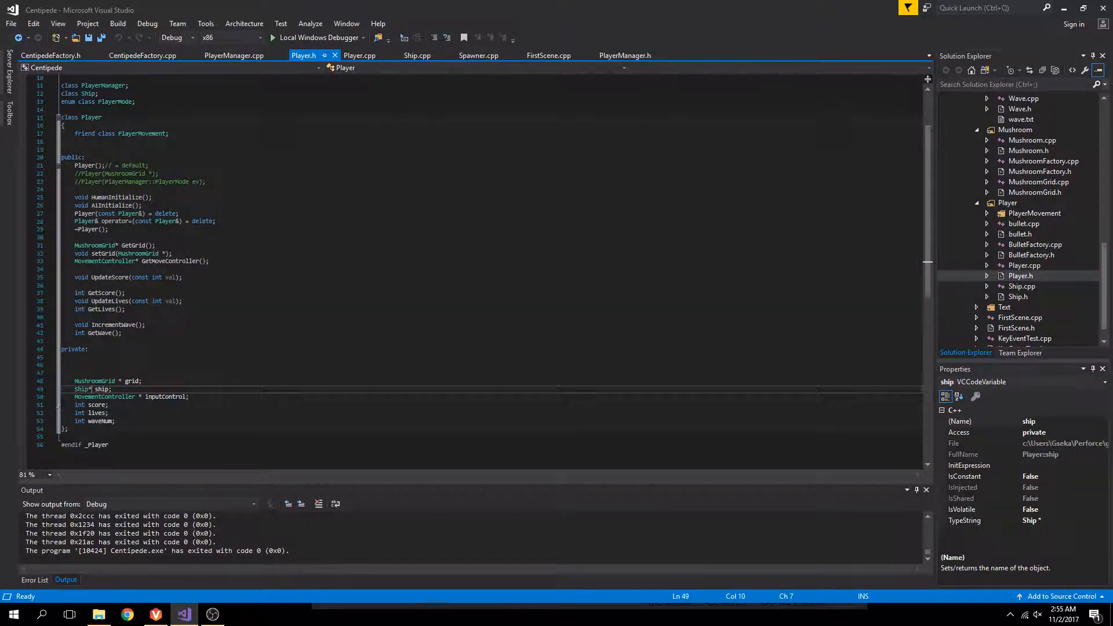
{"action": "mouse_move", "coordinate": [110, 397]}
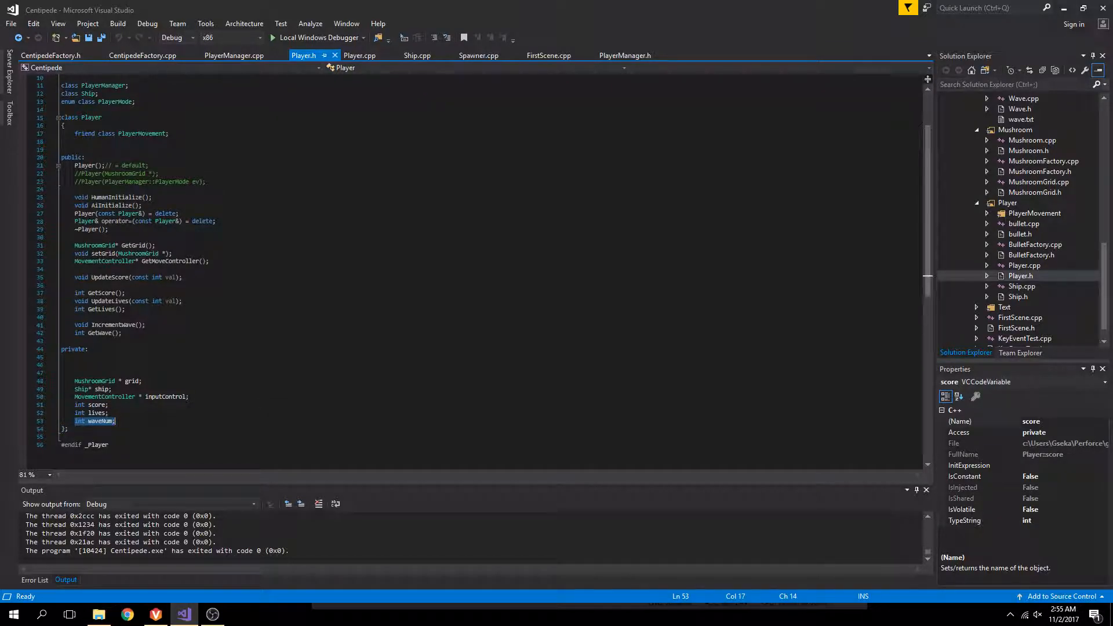
{"action": "left_click", "coordinate": [97, 420]}
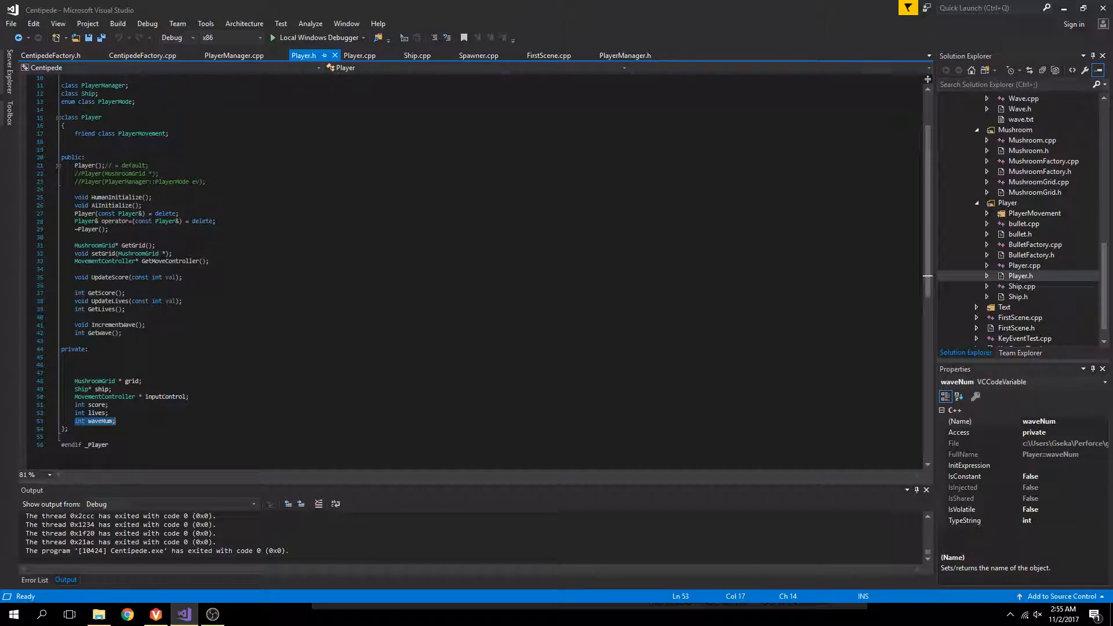
{"action": "mouse_move", "coordinate": [695, 38]}
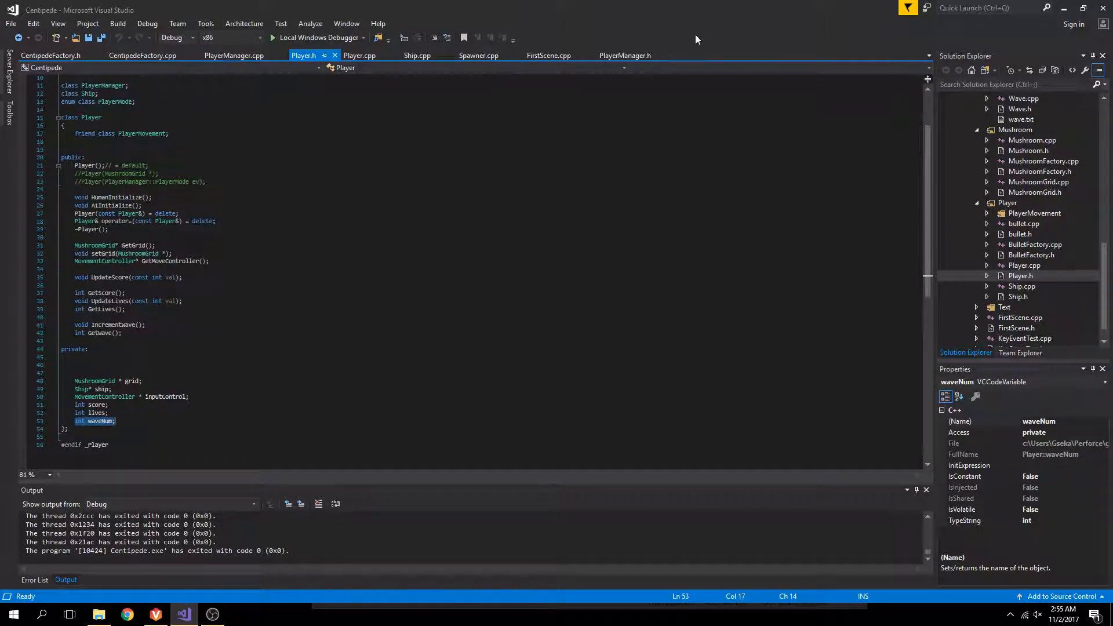
{"action": "mouse_move", "coordinate": [334, 55]}
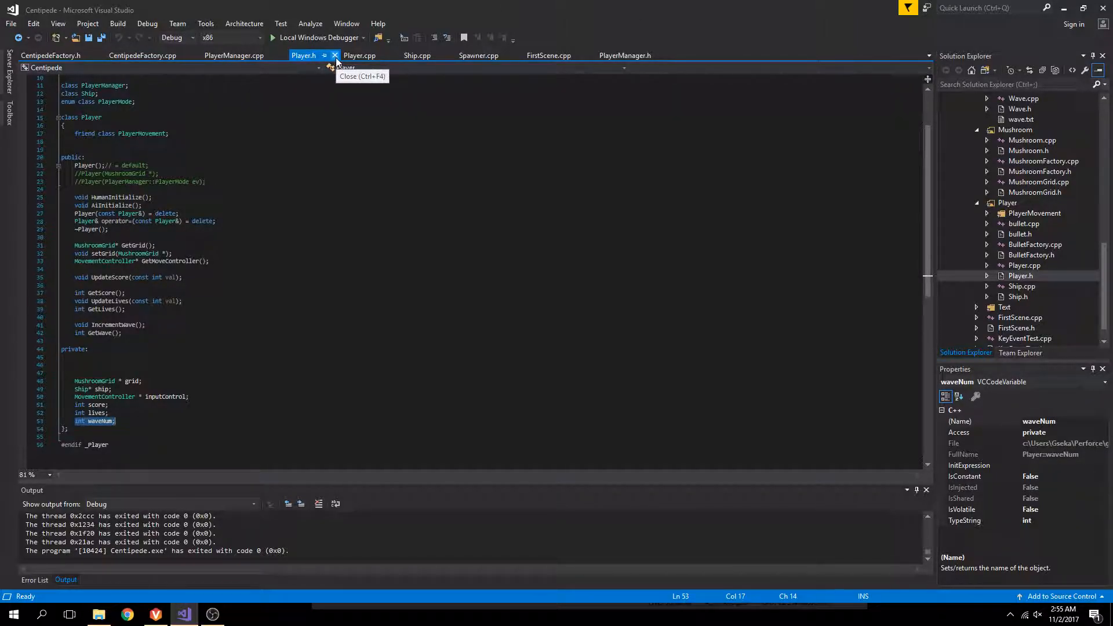
Step: Return to PlayerManager.h and review its player list and ship members further down
{"action": "left_click", "coordinate": [625, 55]}
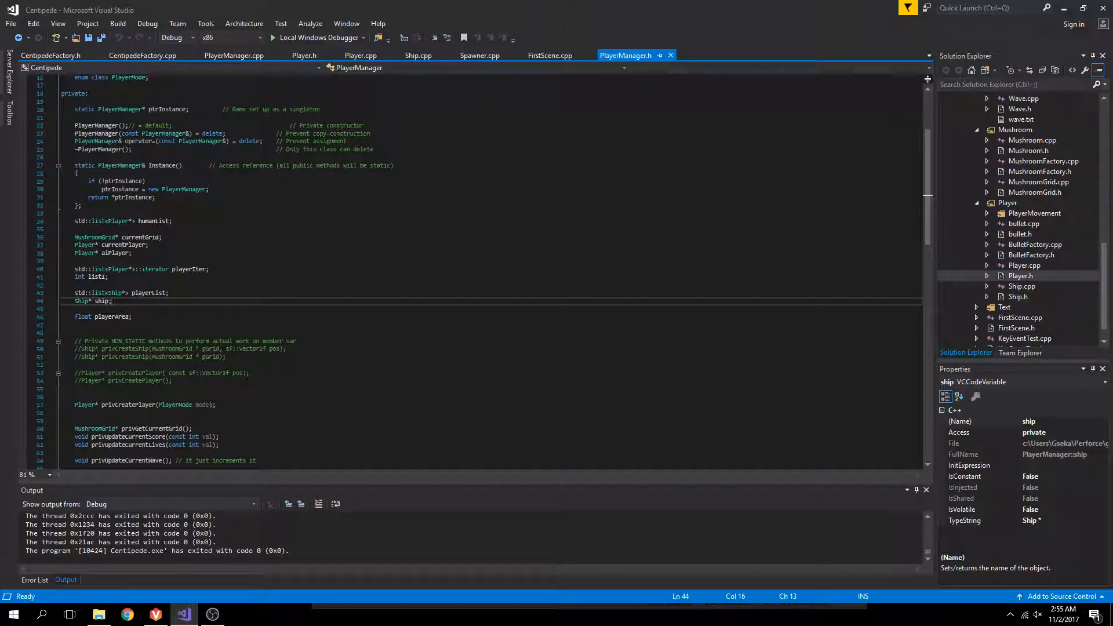
{"action": "mouse_move", "coordinate": [1036, 295]}
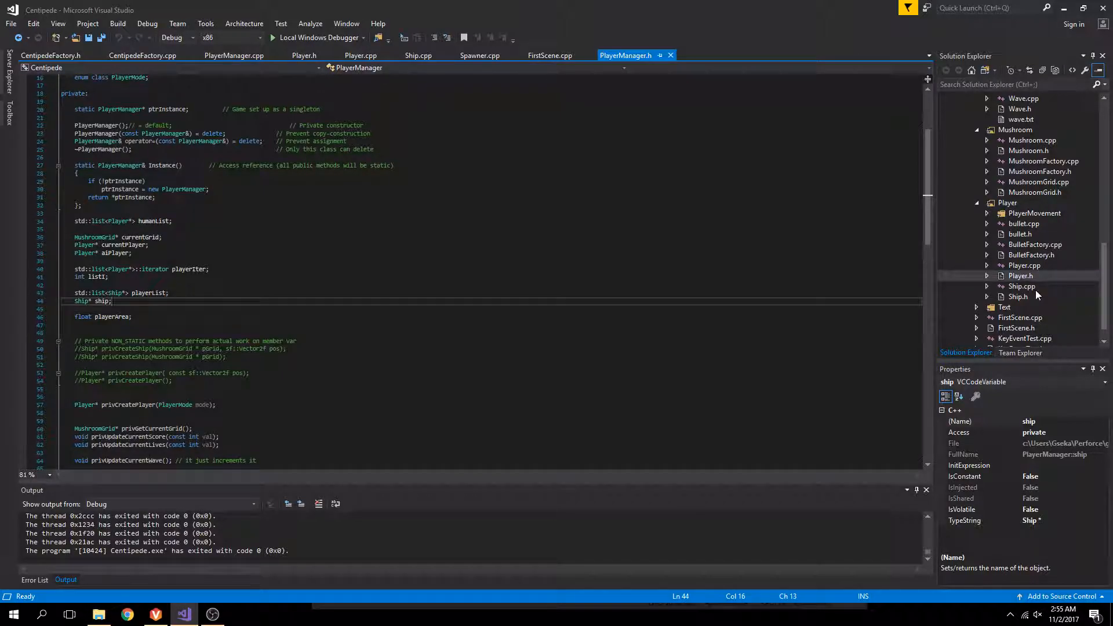
{"action": "scroll", "scroll_direction": "down", "scroll_amount": 3}
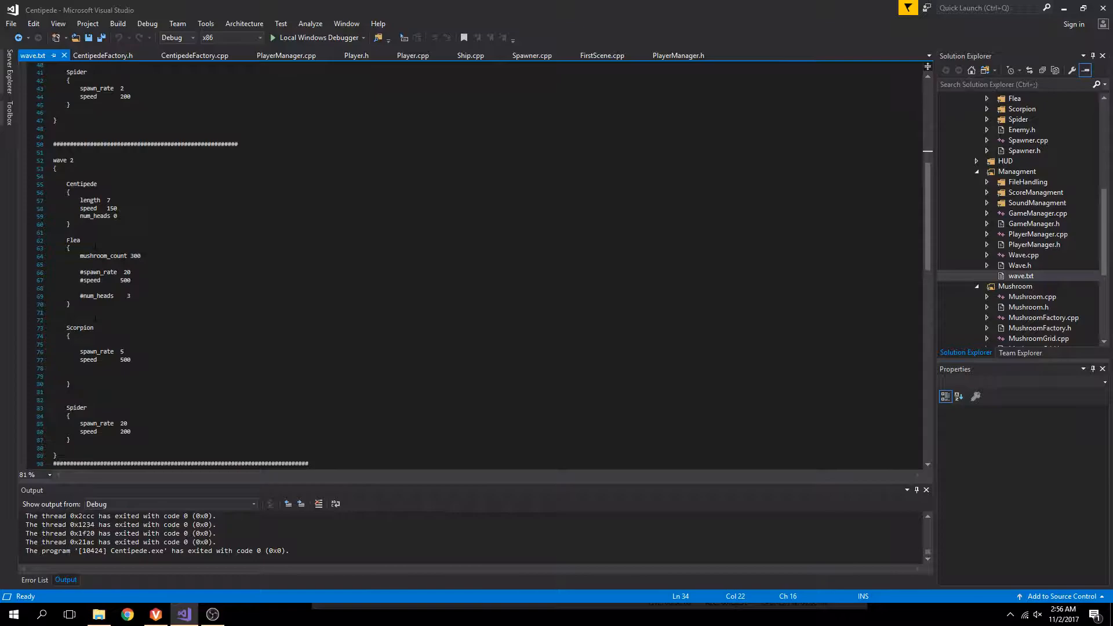
Step: Scroll through wave.txt to review the per-wave Centipede, Flea, Scorpion and Spider settings
{"action": "scroll", "scroll_direction": "down", "scroll_amount": 3}
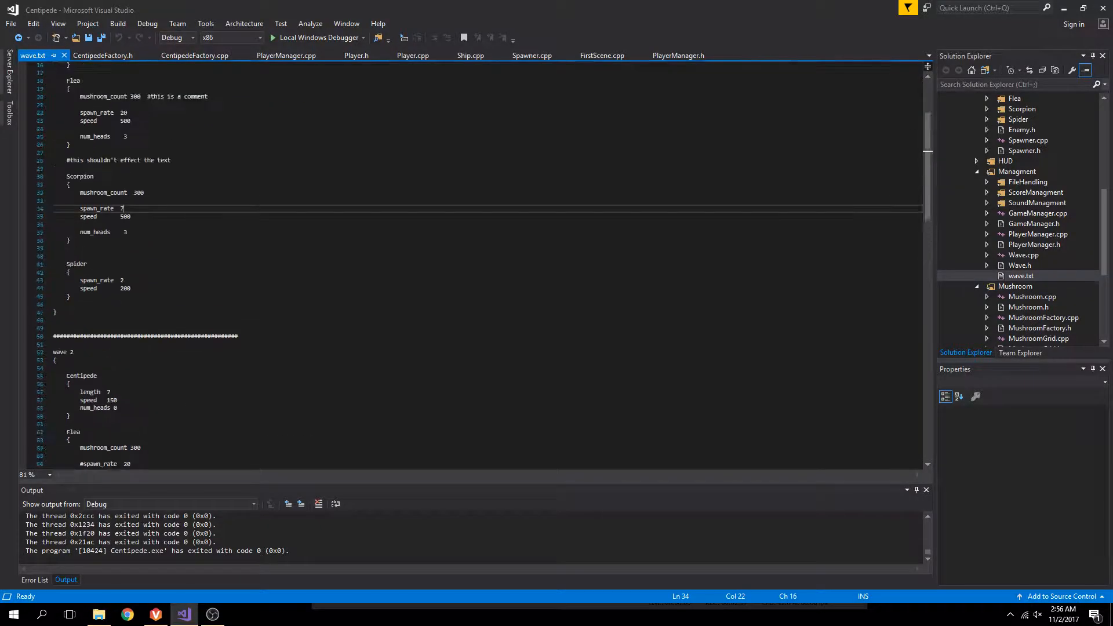
{"action": "scroll", "scroll_direction": "up", "scroll_amount": 3}
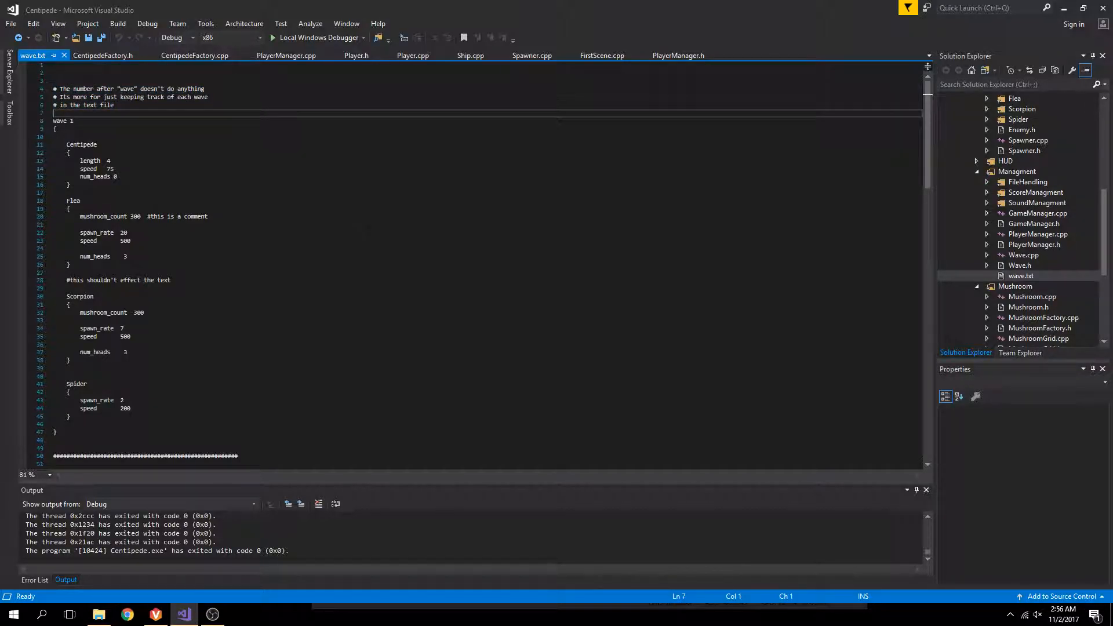
{"action": "scroll", "scroll_direction": "down", "scroll_amount": 3}
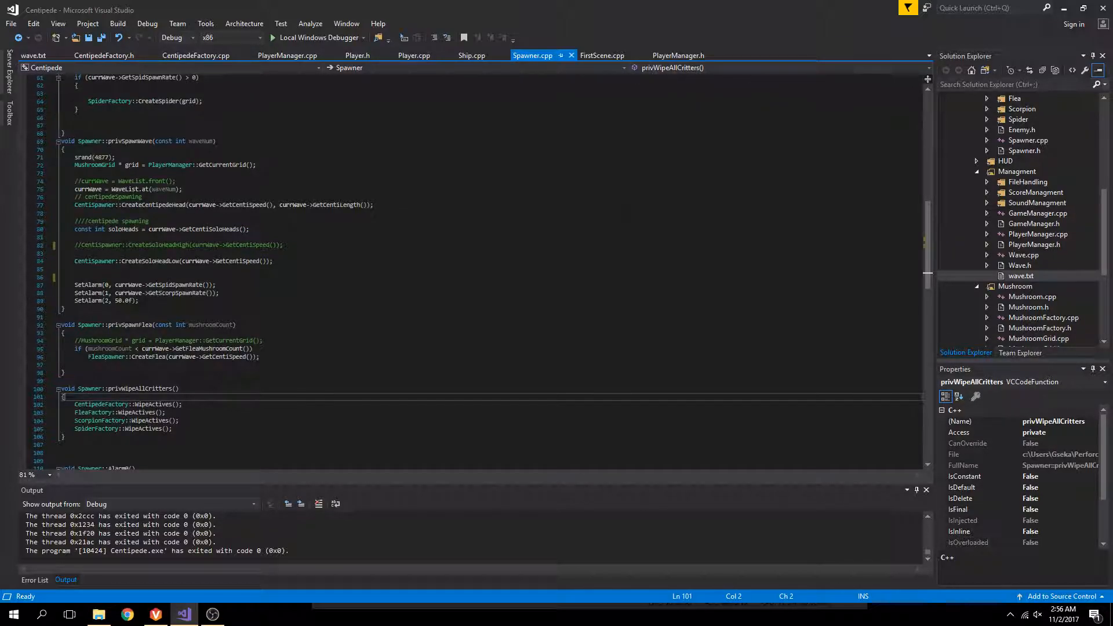
Step: Show Spawner.cpp with its privSpawnWave, privSpawnFlea and privWipeAllCritters functions
{"action": "left_click", "coordinate": [288, 55]}
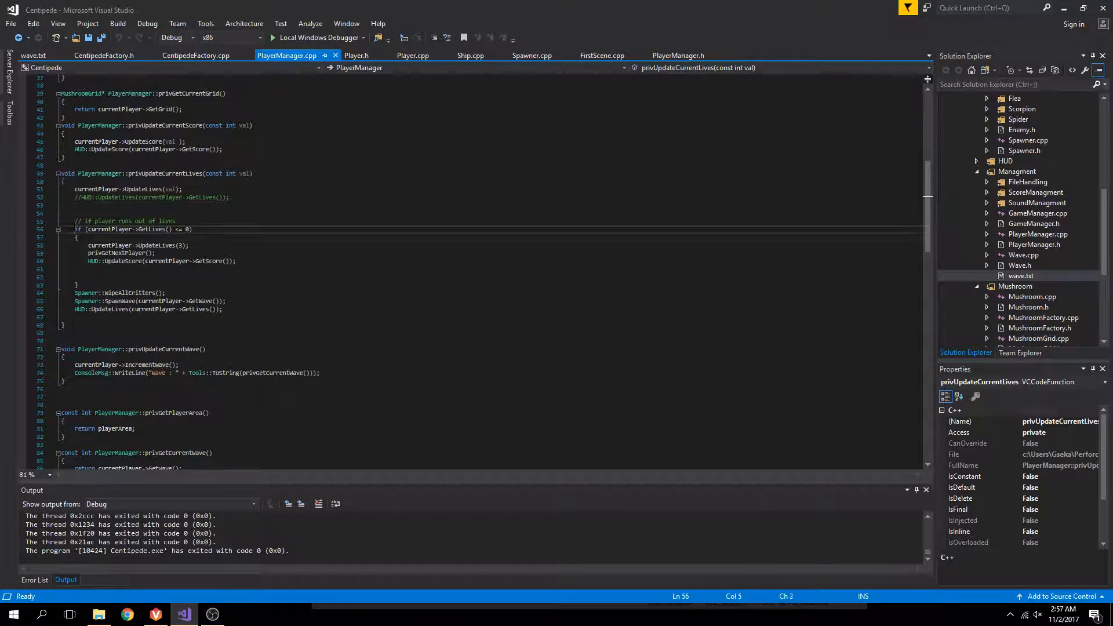
{"action": "left_click_drag", "start_coordinate": [73, 229], "coordinate": [73, 277]}
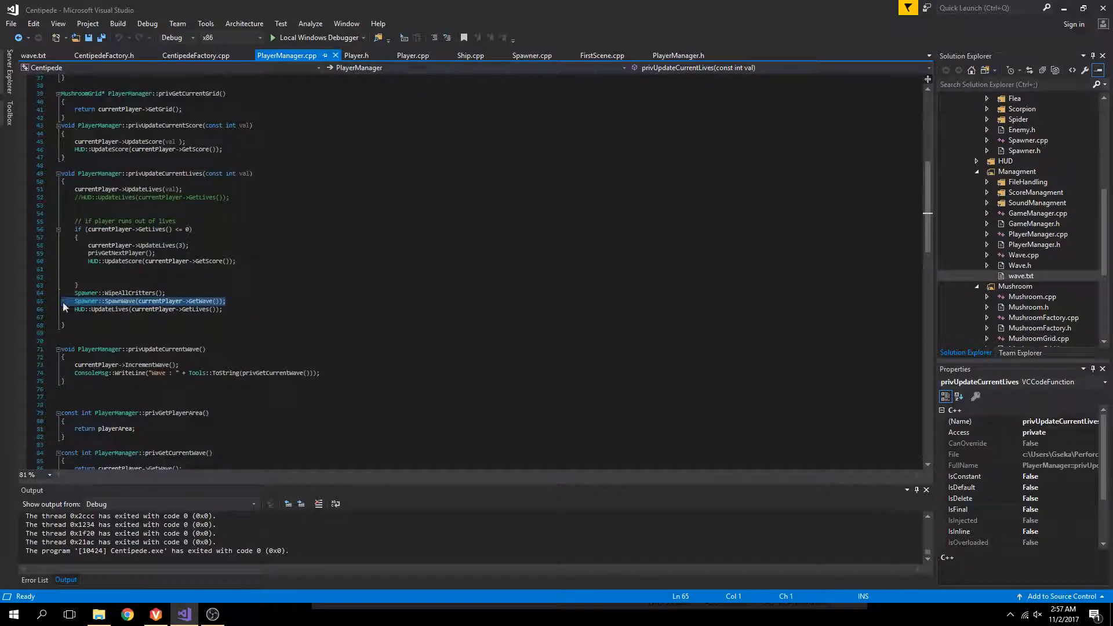
{"action": "left_click", "coordinate": [118, 308]}
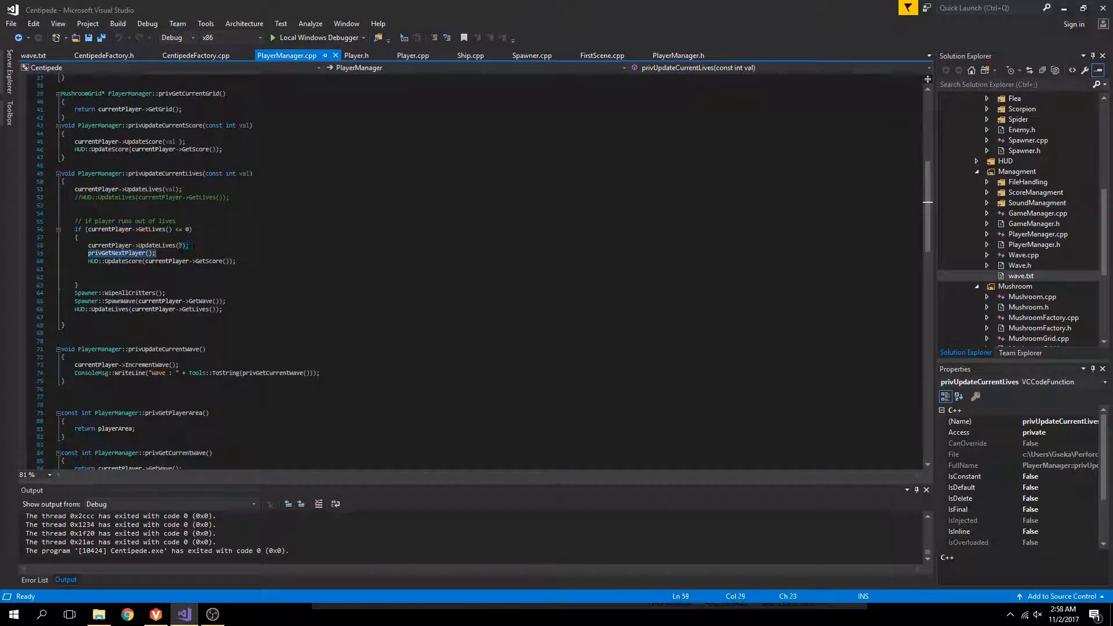
{"action": "type", "text": "3"}
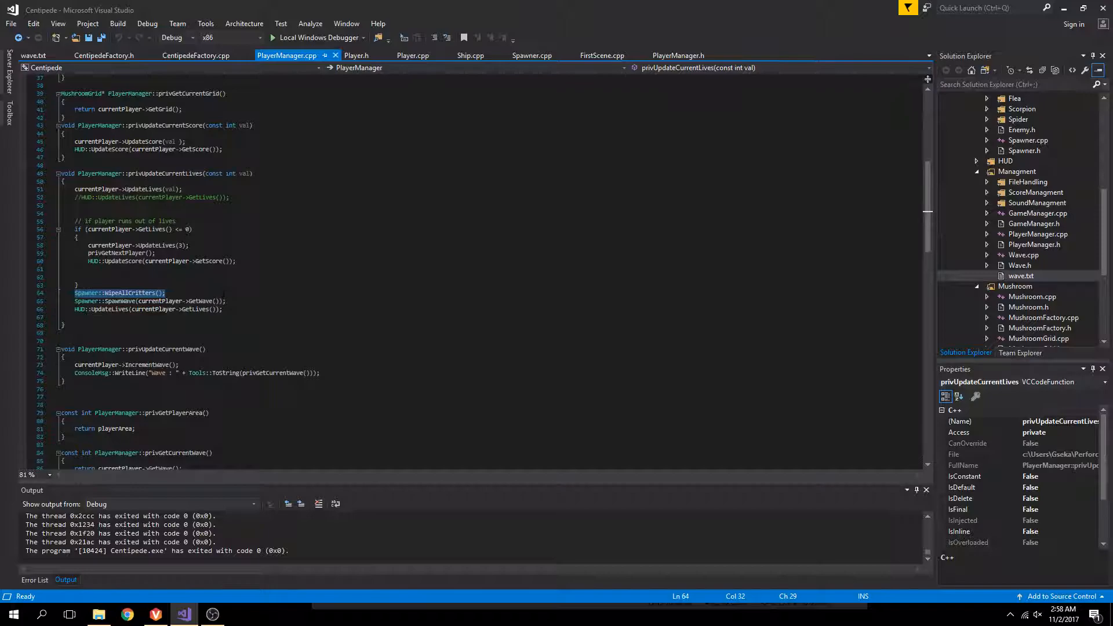
Step: Jump to the Spawner::WipeAllCritters definition in Spawner.cpp
{"action": "scroll", "scroll_direction": "down", "scroll_amount": 3}
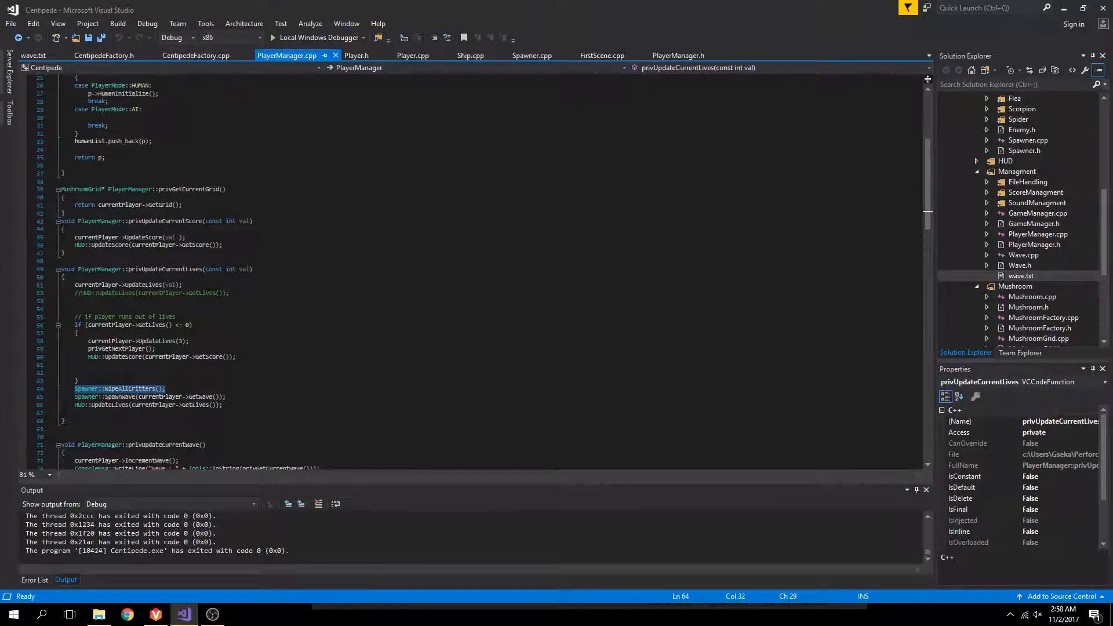
{"action": "left_click", "coordinate": [531, 56]}
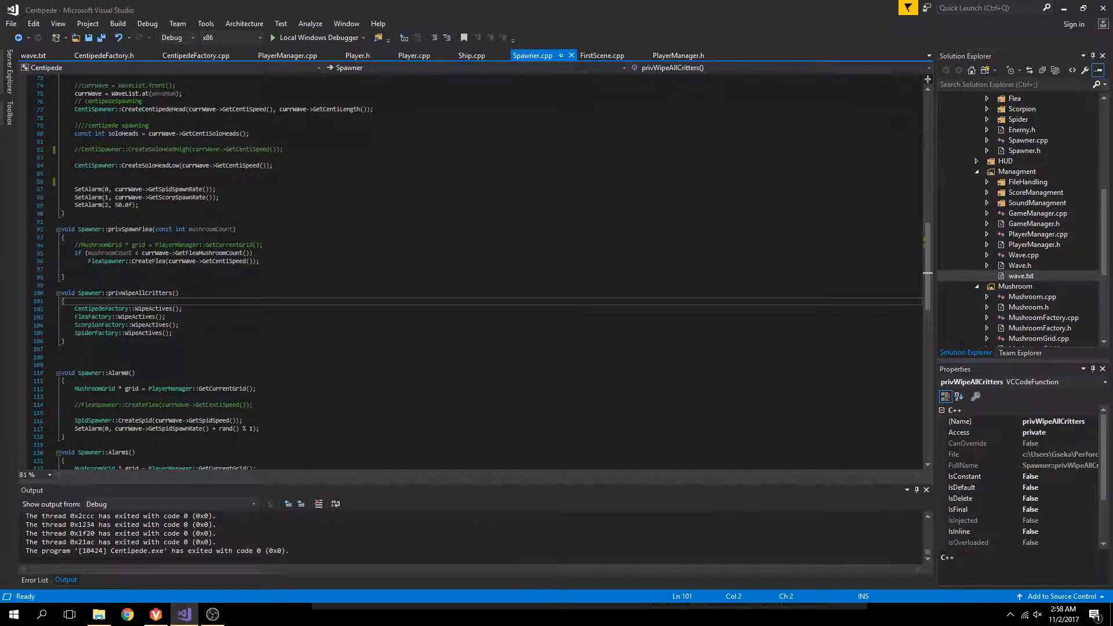
Step: Highlight the factory wipe calls in privWipeAllCritters and show CentipedeFactory.h
{"action": "double_click", "coordinate": [99, 309]}
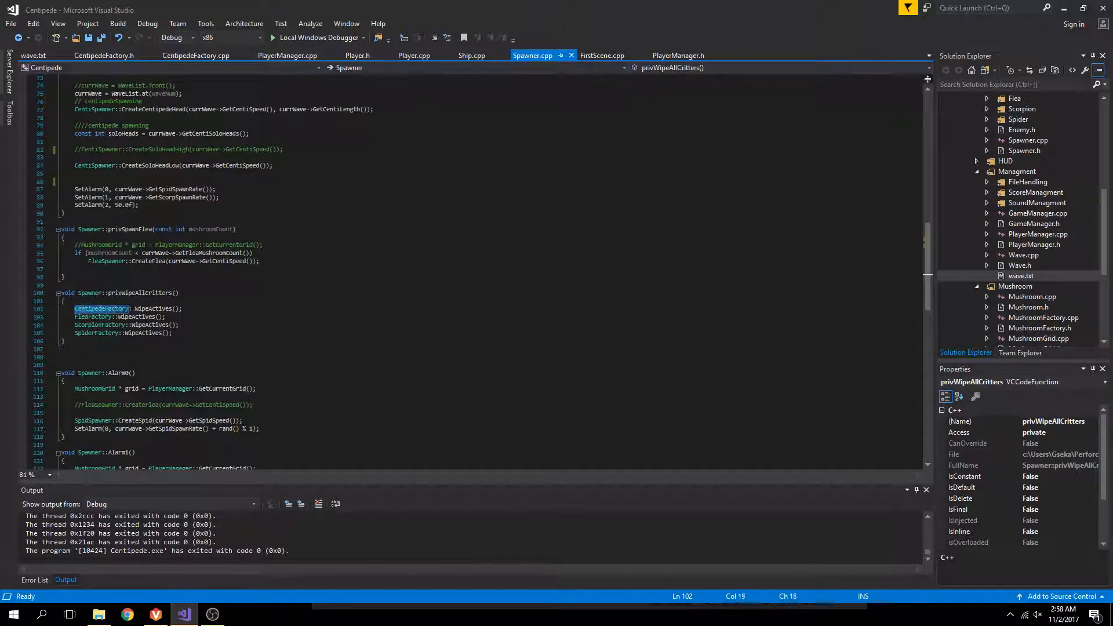
{"action": "left_click_drag", "start_coordinate": [74, 308], "coordinate": [172, 333]}
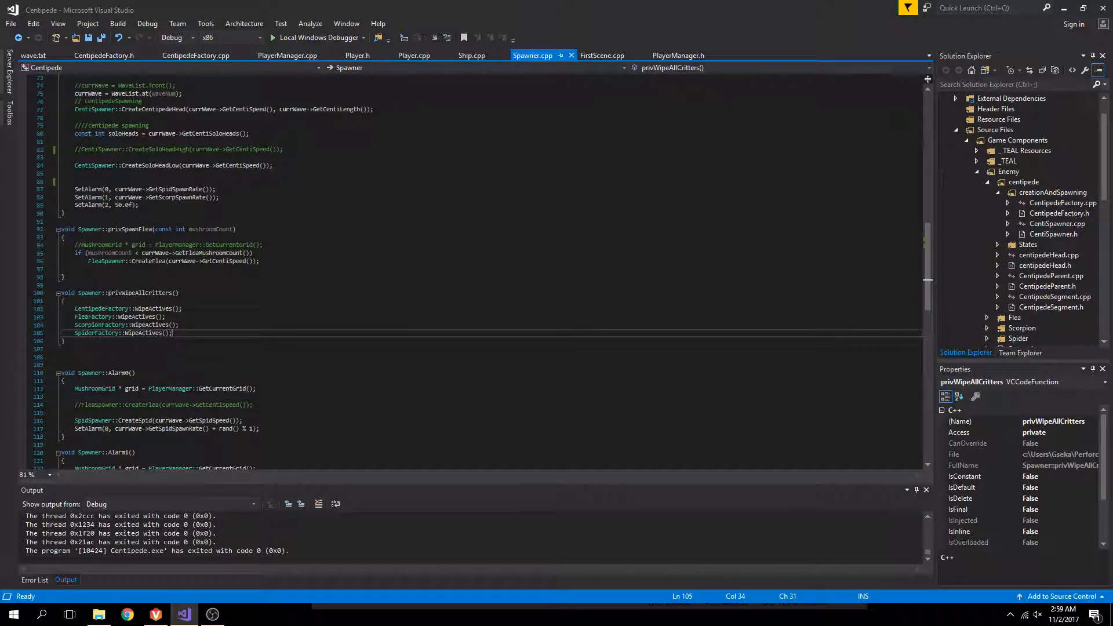
{"action": "left_click", "coordinate": [105, 56]}
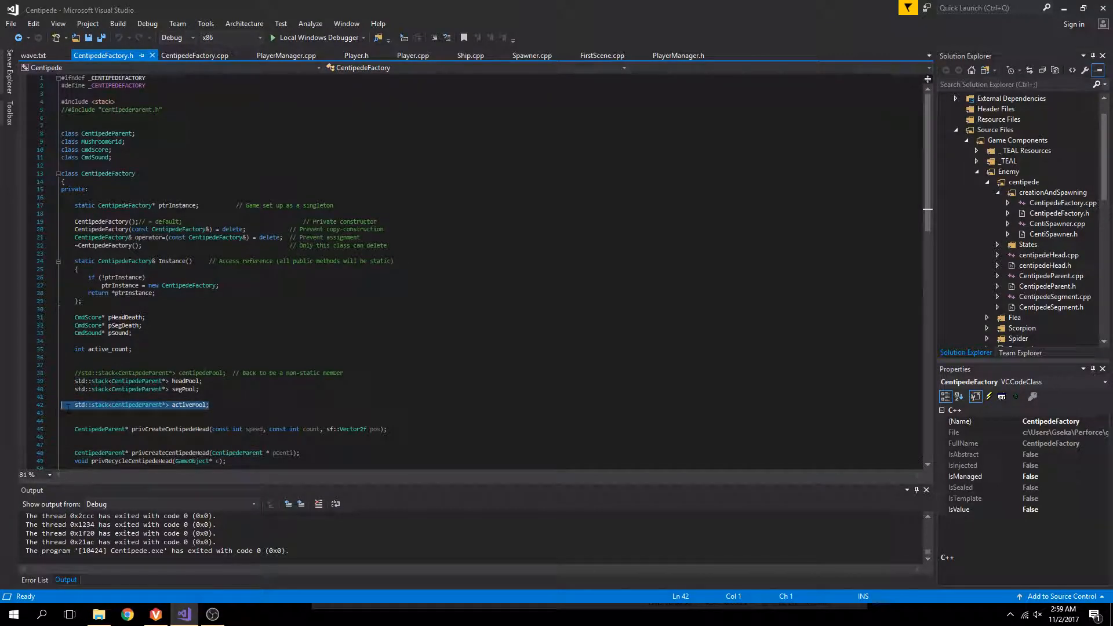
Step: Highlight the activePool stack declaration, then return to the wave.txt settings file
{"action": "left_click", "coordinate": [138, 405]}
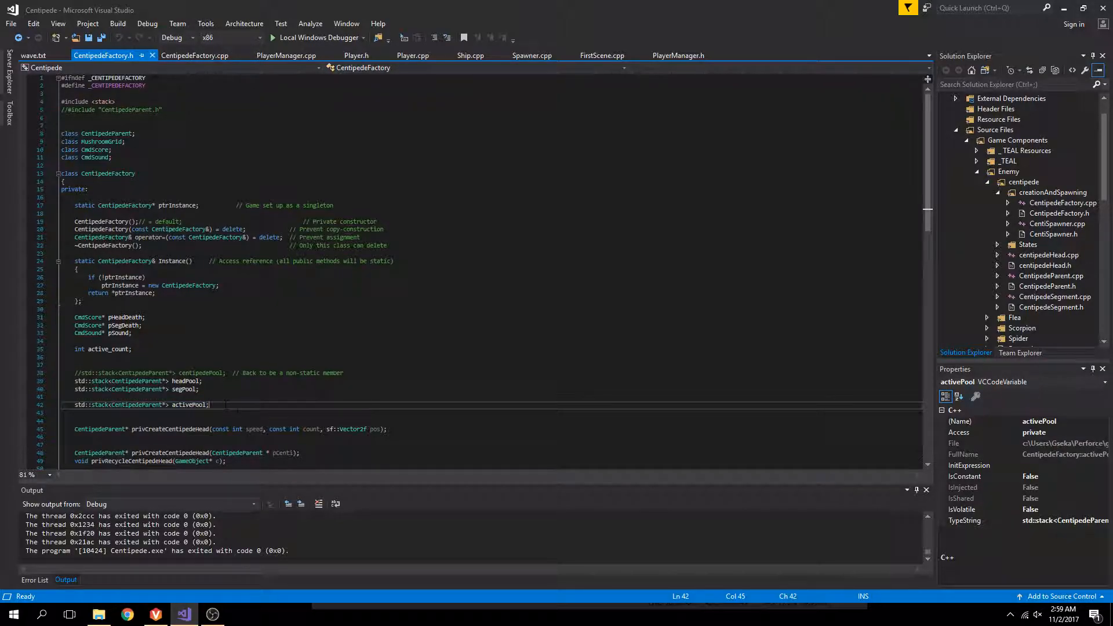
{"action": "triple_click", "coordinate": [138, 404]}
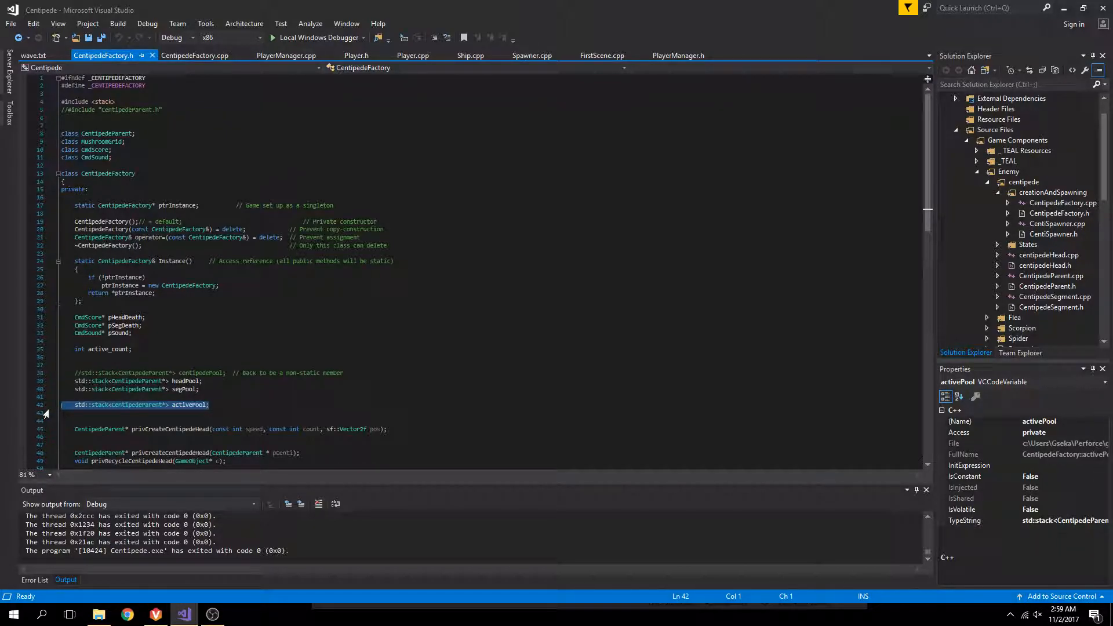
{"action": "mouse_move", "coordinate": [741, 493]}
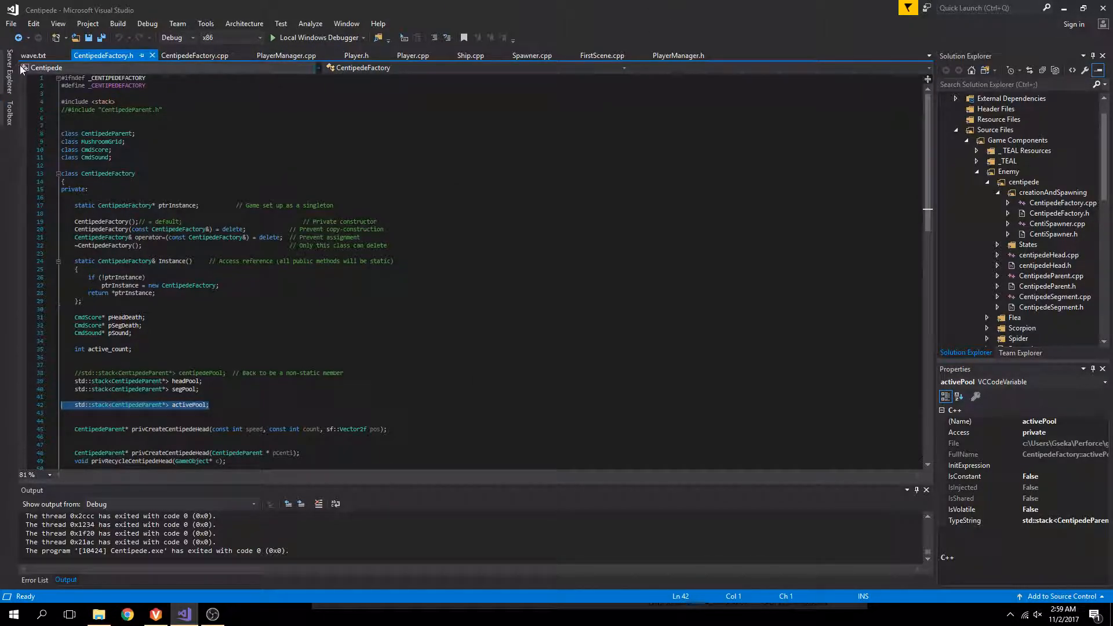
{"action": "left_click", "coordinate": [32, 56]}
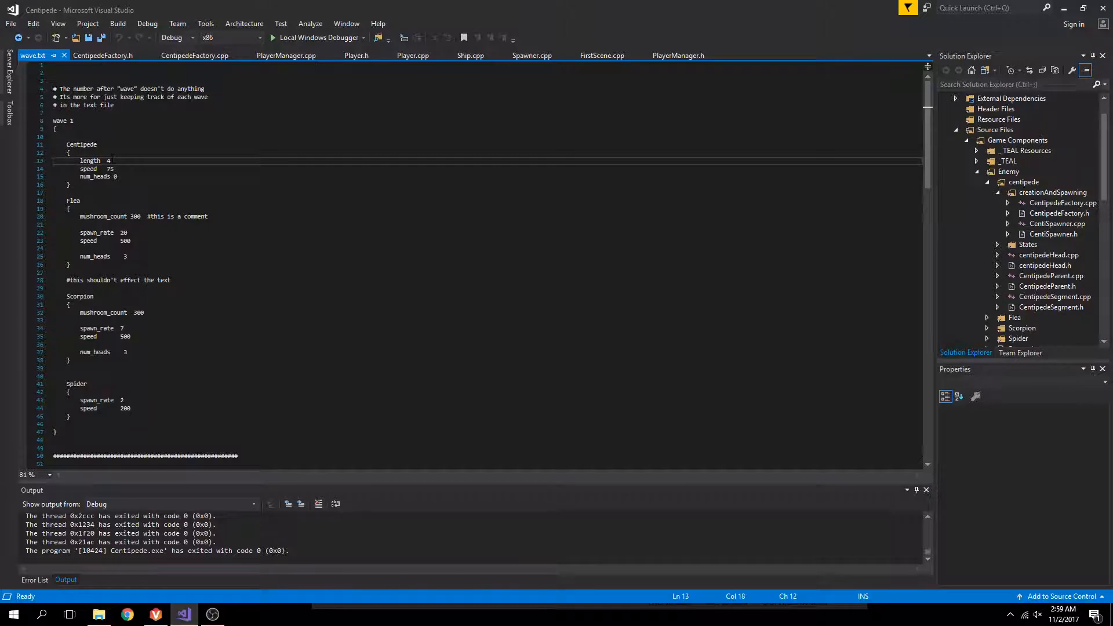
Step: Set centipede length 3 and scorpion spawn_rate 10 in wave.txt and run via Local Windows Debugger
{"action": "type", "text": "3"}
{"action": "left_click", "coordinate": [487, 328]}
{"action": "type", "text": "10"}
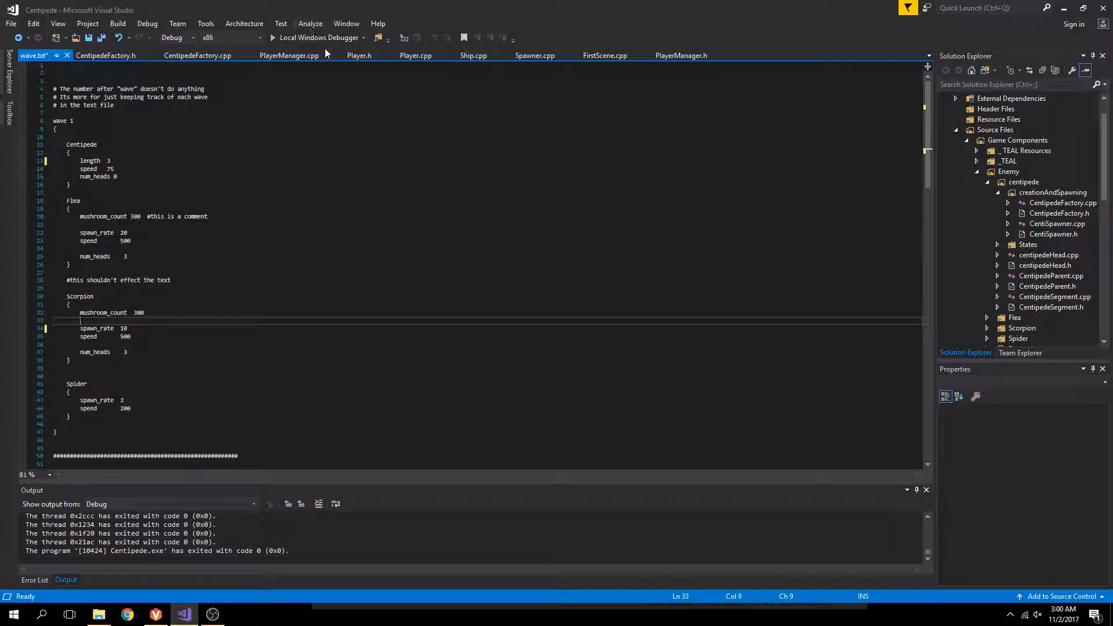
{"action": "mouse_move", "coordinate": [321, 37]}
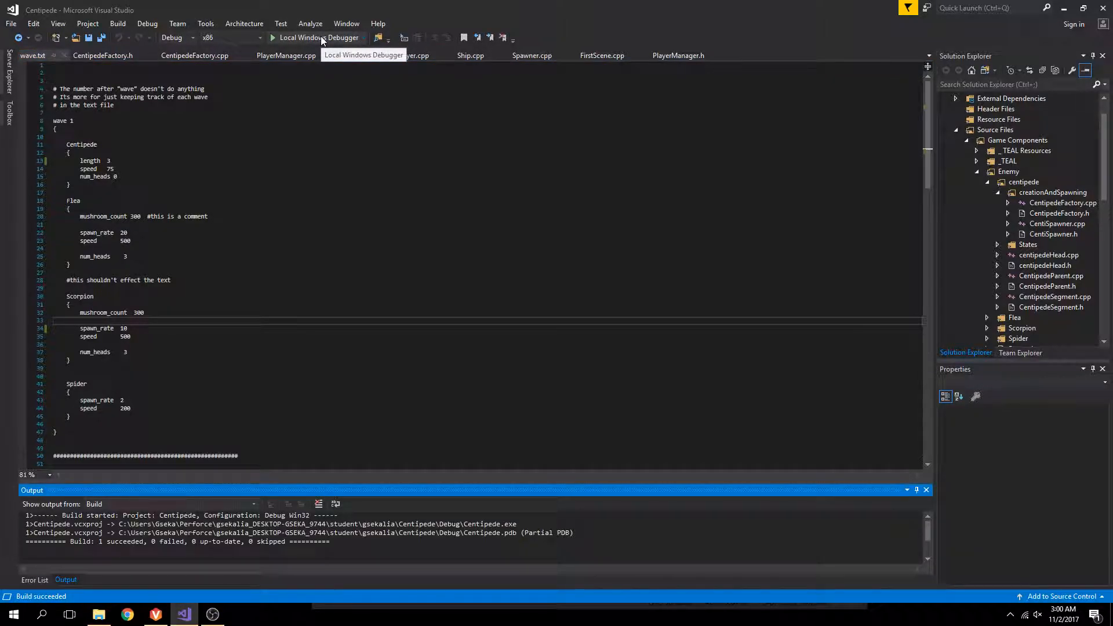
{"action": "left_click", "coordinate": [319, 37]}
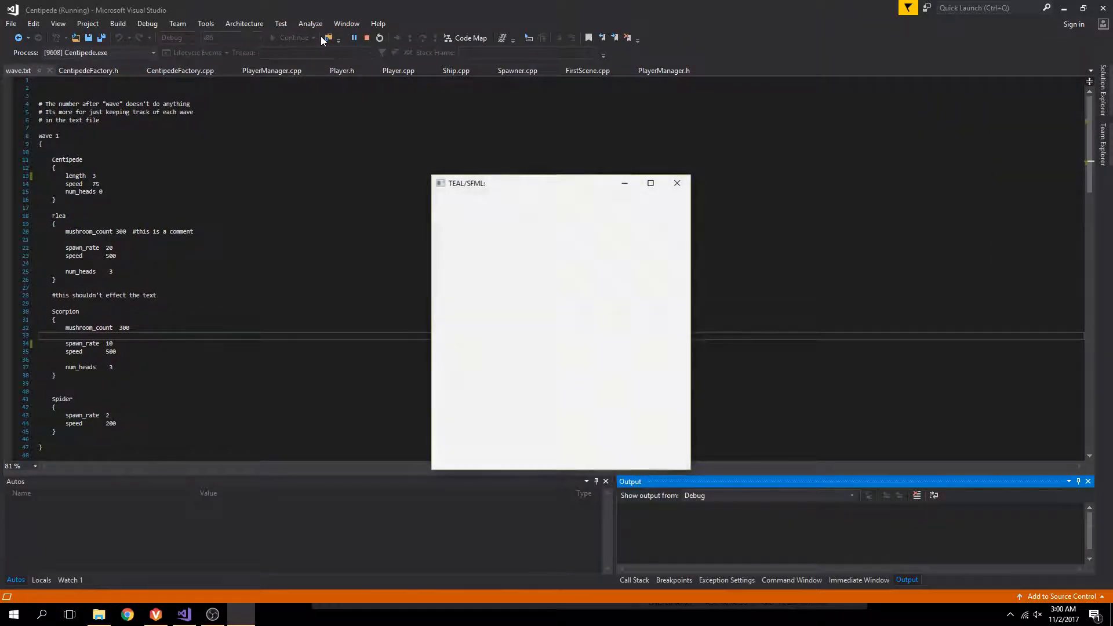